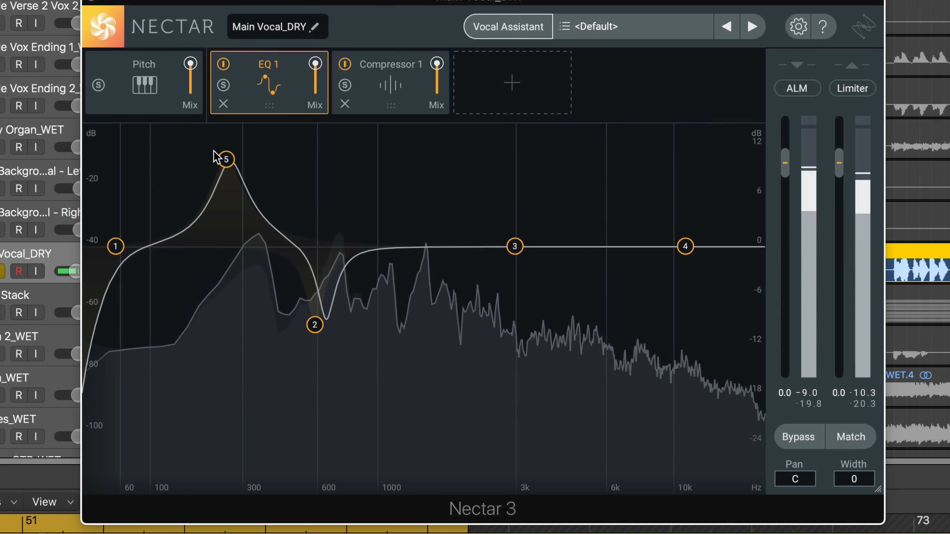
# Return the 250 Hz boost and 591 Hz cut bands to 0 dB for a flat curve.
pyautogui.click(226, 159)
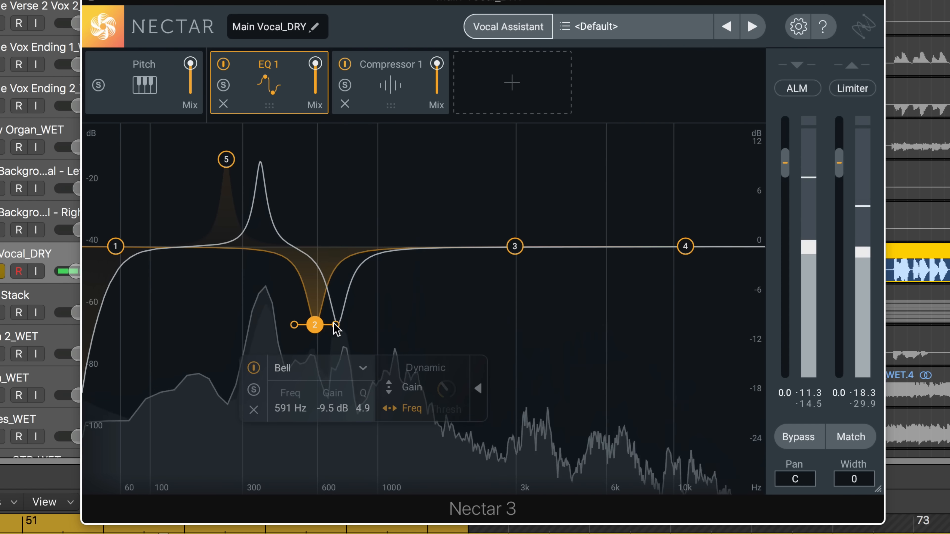
pyautogui.moveTo(335, 324); pyautogui.dragTo(338, 324)
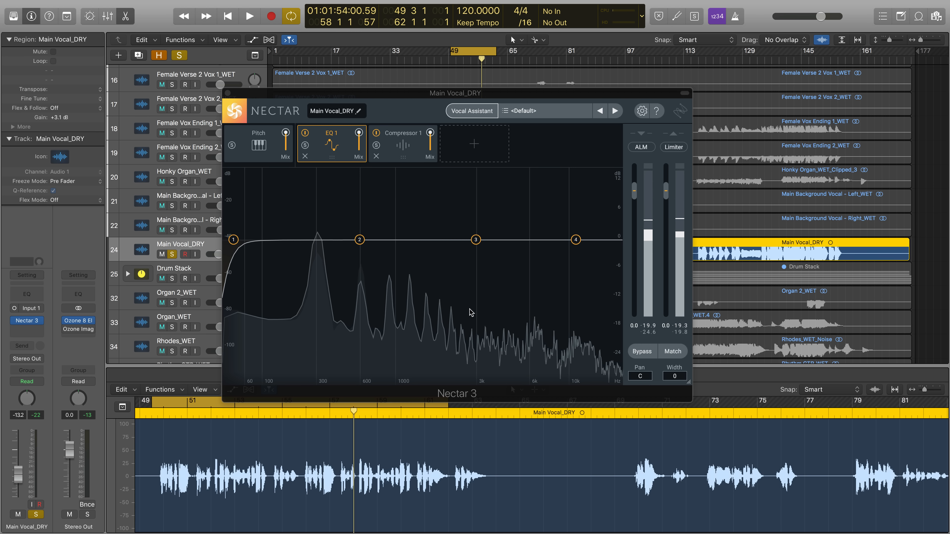
# With playback running, raise band 2 to about +5.8 dB bell boost at 291 Hz.
pyautogui.click(249, 17)
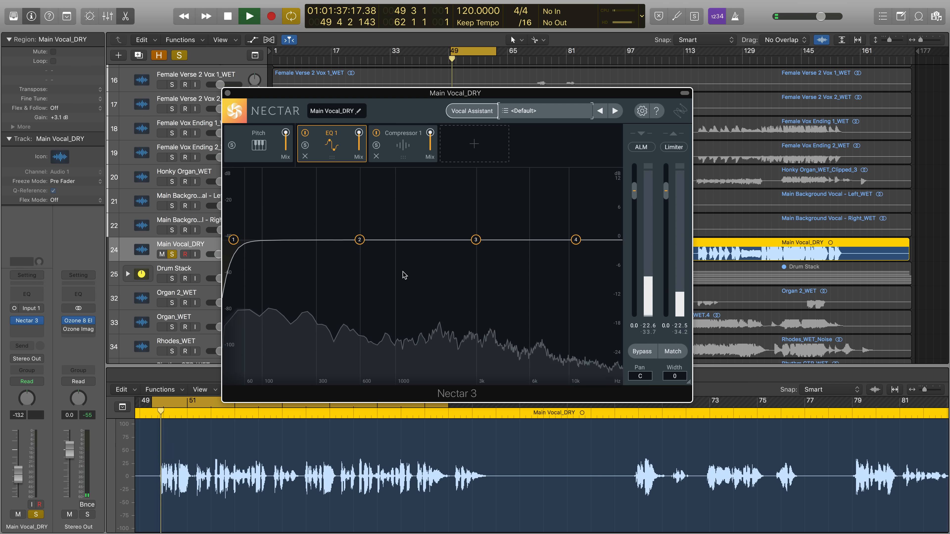
pyautogui.click(316, 237)
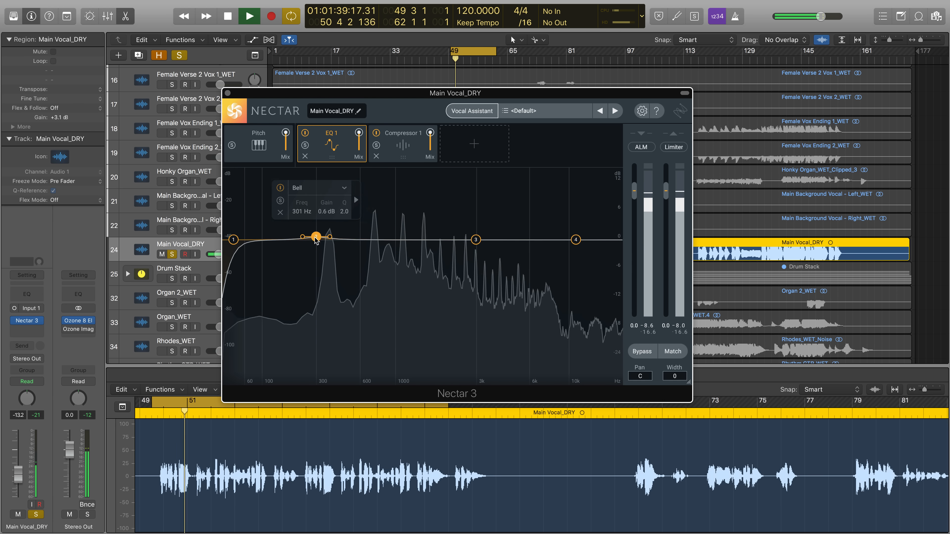
pyautogui.moveTo(314, 236); pyautogui.dragTo(315, 212)
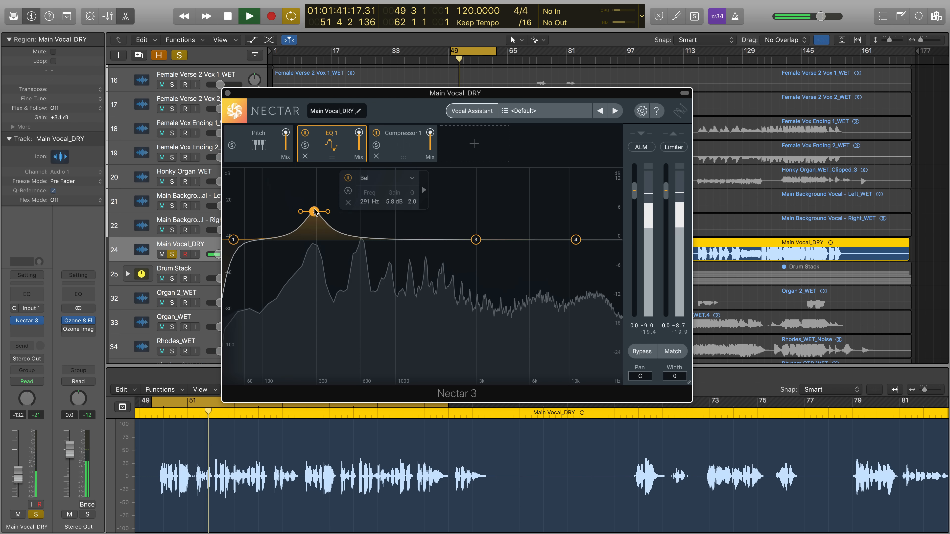
pyautogui.moveTo(315, 212); pyautogui.dragTo(310, 198)
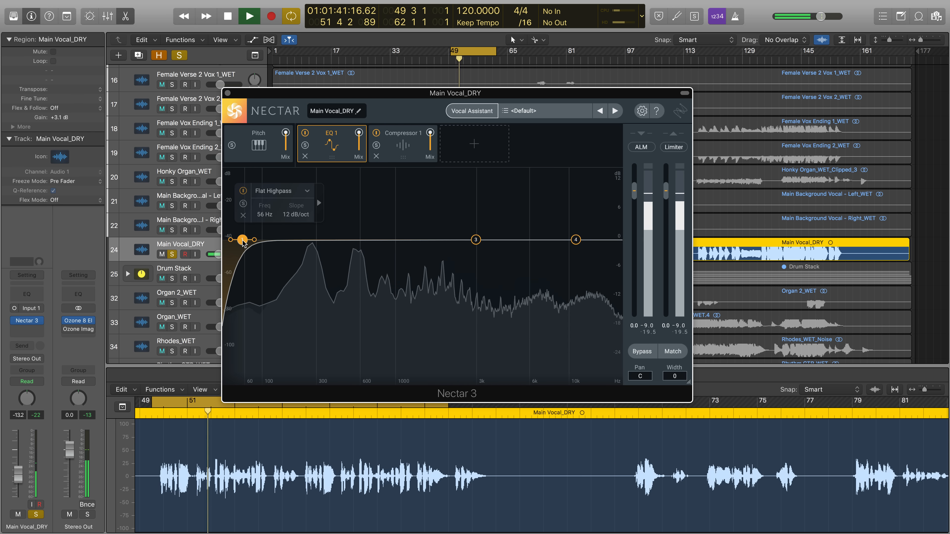
# Sweep the high-pass cutoff up past 1 kHz and back down to about 174 Hz.
pyautogui.moveTo(243, 239); pyautogui.dragTo(319, 239)
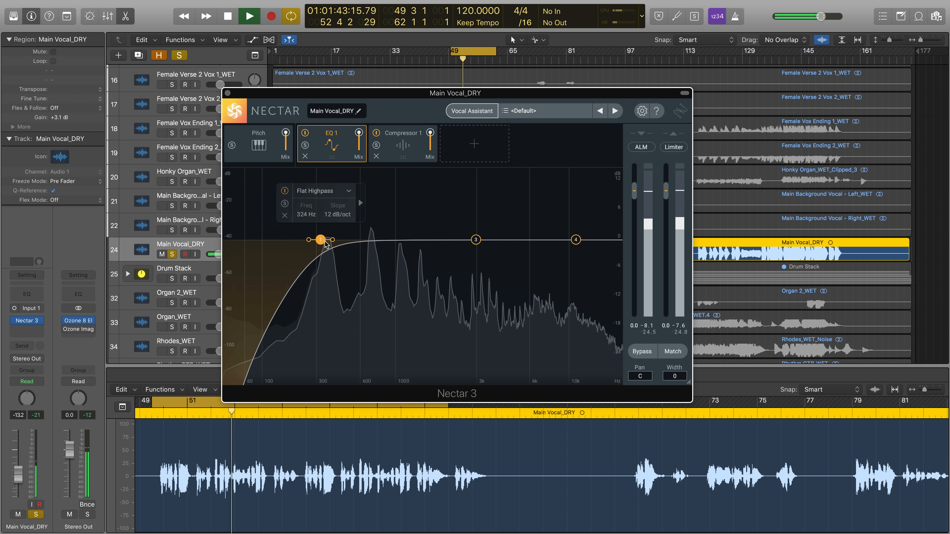
pyautogui.moveTo(319, 240); pyautogui.dragTo(362, 240)
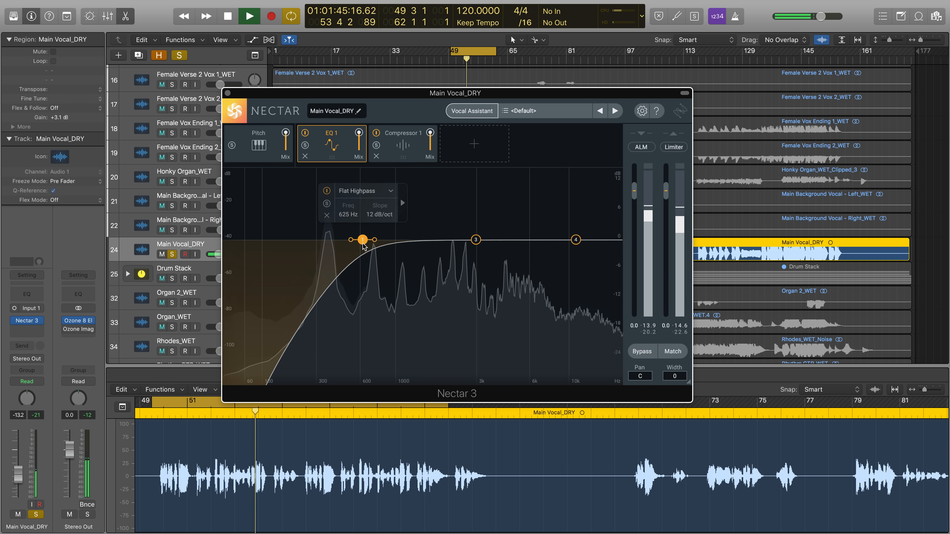
pyautogui.moveTo(362, 239); pyautogui.dragTo(404, 240)
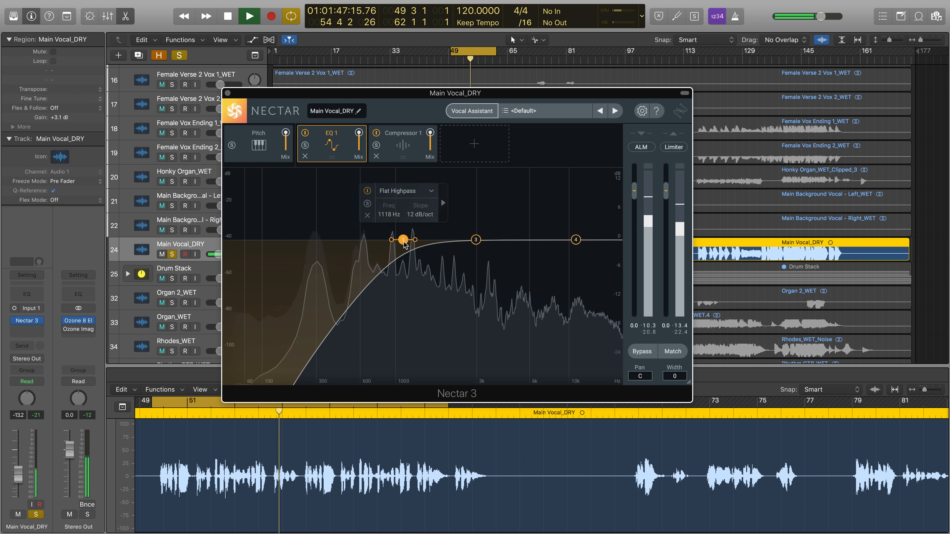
pyautogui.moveTo(404, 239); pyautogui.dragTo(308, 239)
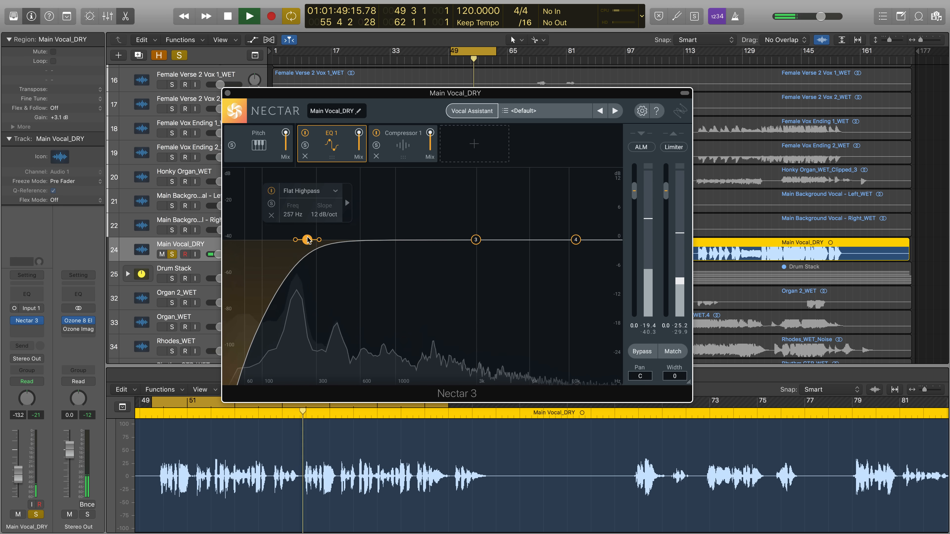
pyautogui.moveTo(307, 239); pyautogui.dragTo(293, 239)
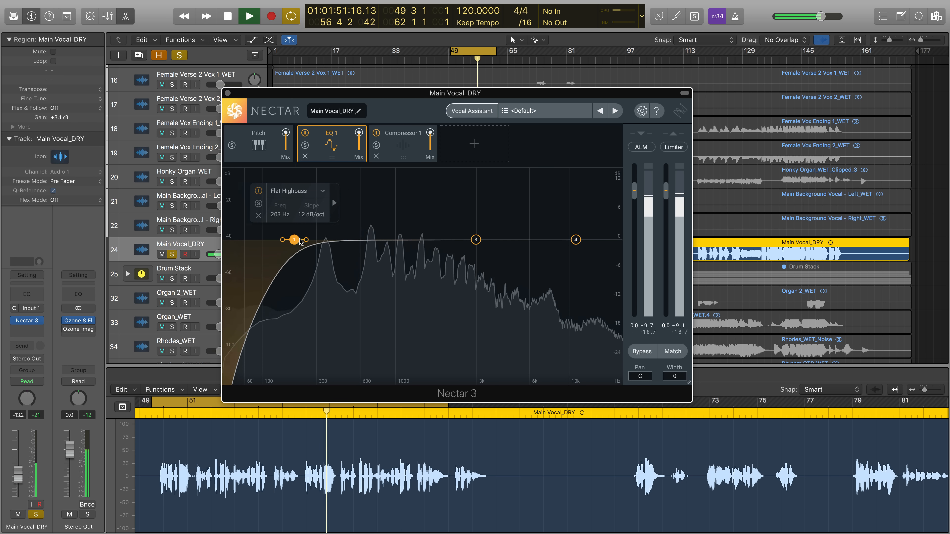
pyautogui.moveTo(294, 240); pyautogui.dragTo(327, 239)
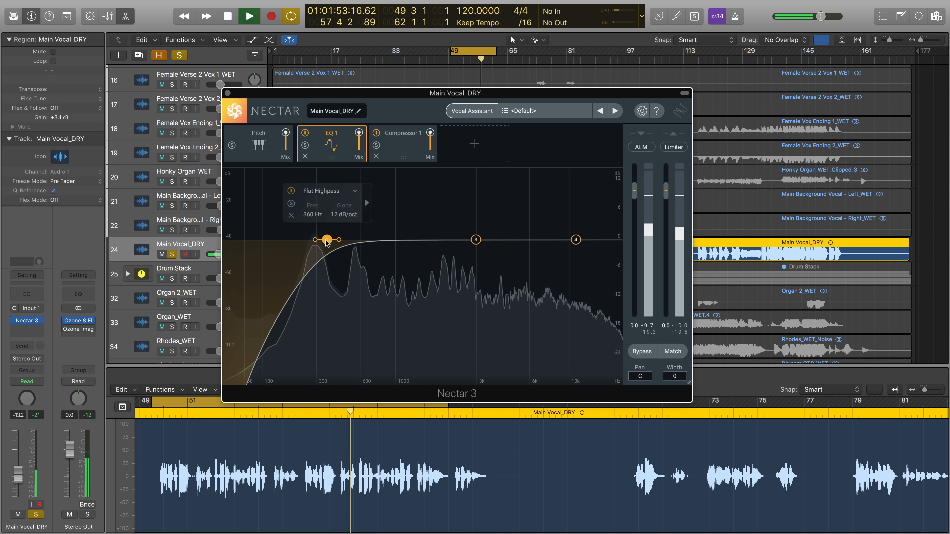
pyautogui.moveTo(326, 238); pyautogui.dragTo(285, 239)
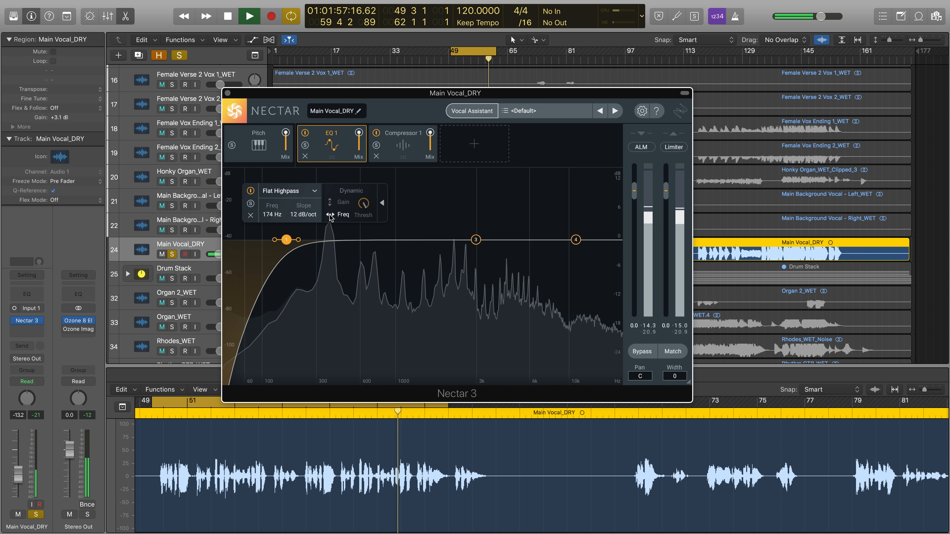
# Enable Dynamic Freq on the 48 dB/oct high-pass, sweep it near 470 Hz, then delete it.
pyautogui.moveTo(285, 239); pyautogui.dragTo(301, 242)
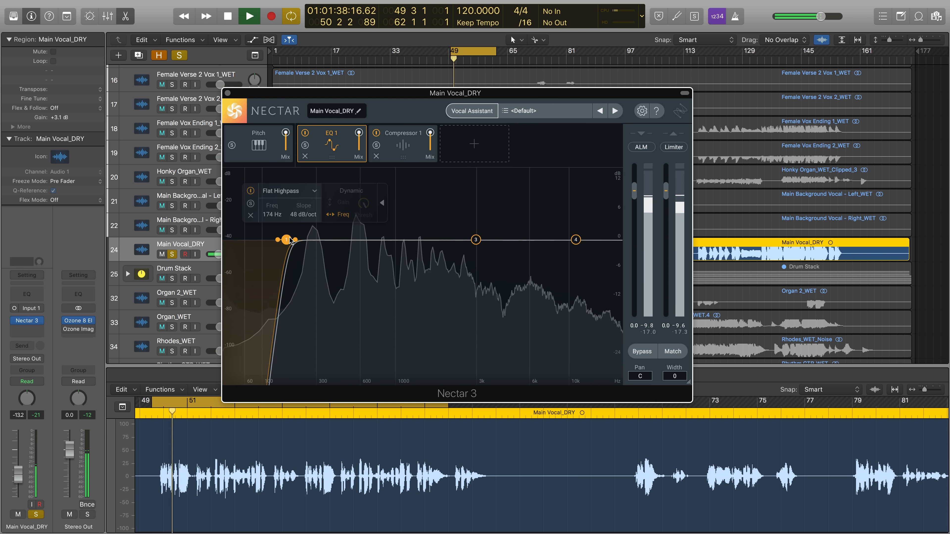
pyautogui.moveTo(286, 239); pyautogui.dragTo(337, 239)
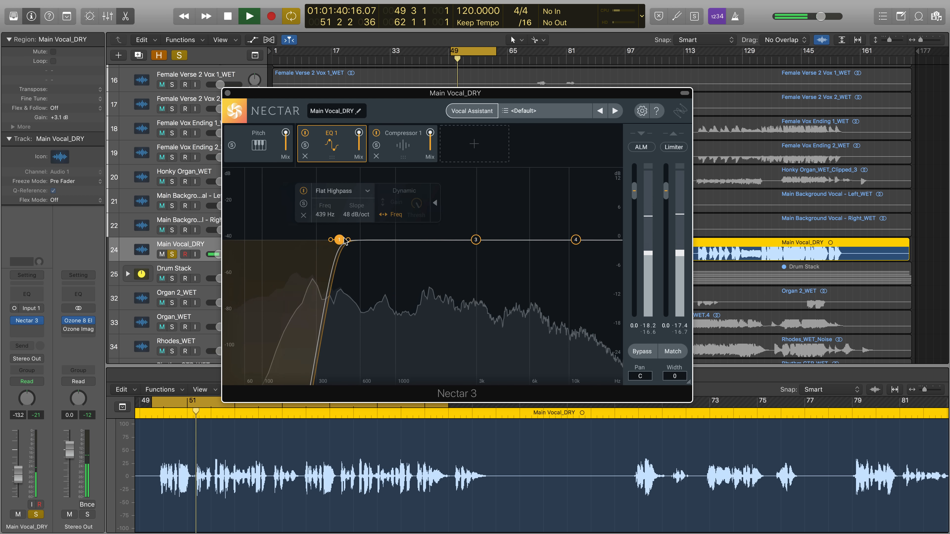
pyautogui.moveTo(337, 239); pyautogui.dragTo(344, 238)
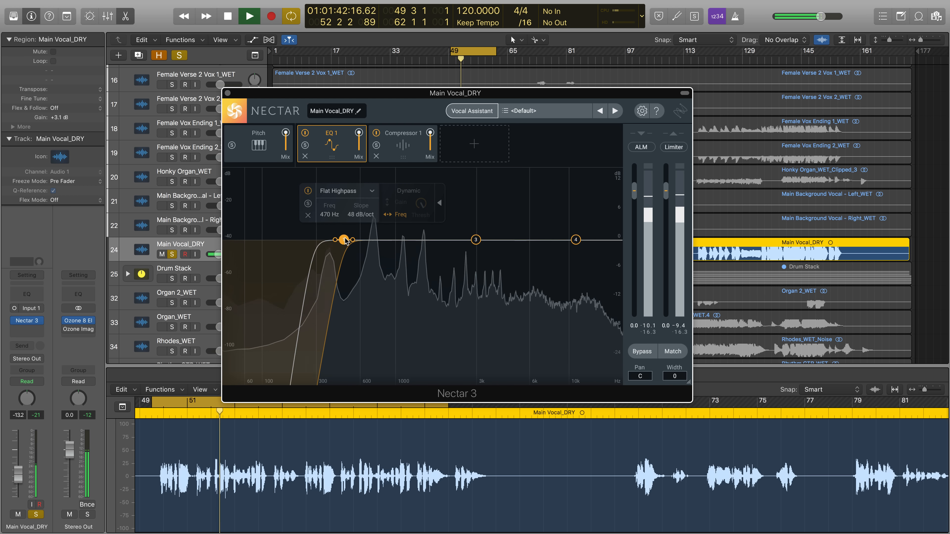
pyautogui.moveTo(344, 239); pyautogui.dragTo(298, 238)
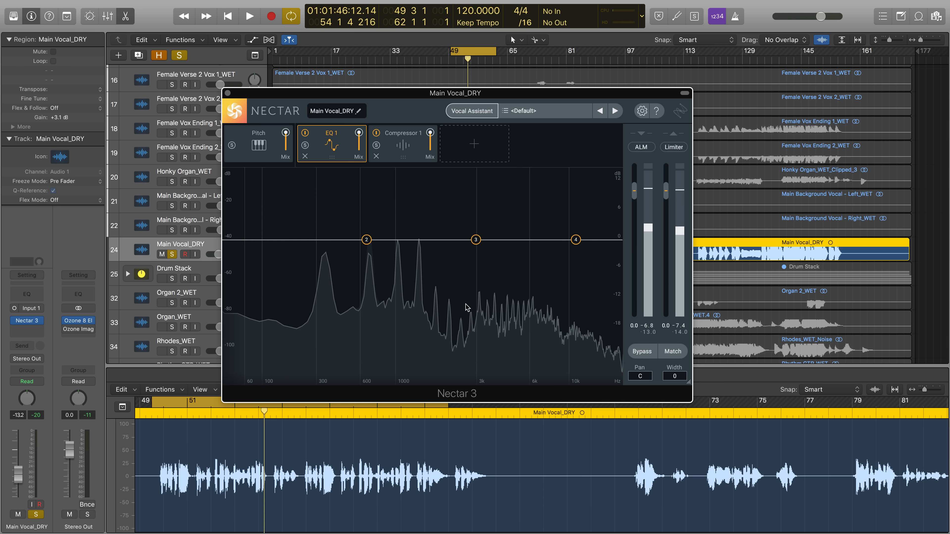
pyautogui.moveTo(343, 397)
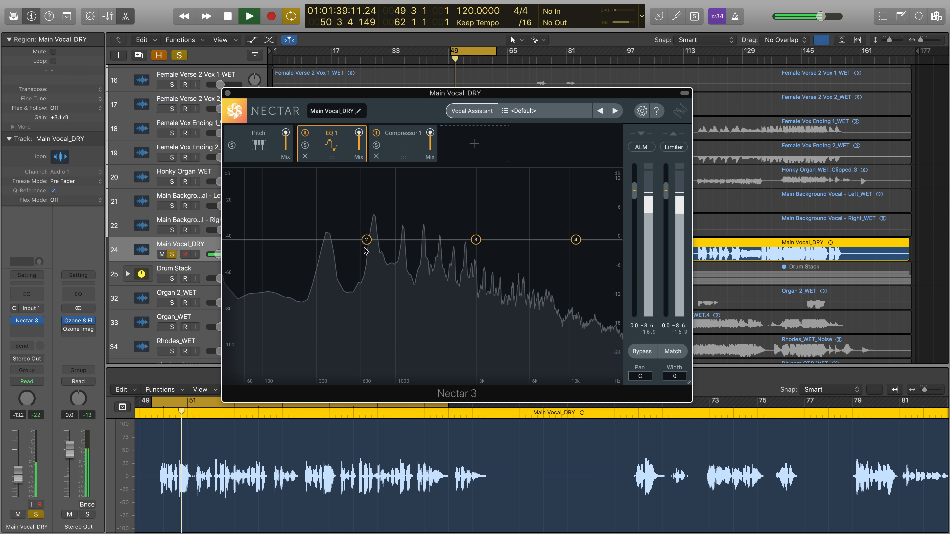
# Pull band 2 to about -15 dB near 600 Hz with Dynamic Freq, sliding it between 480 and 590 Hz.
pyautogui.click(366, 240)
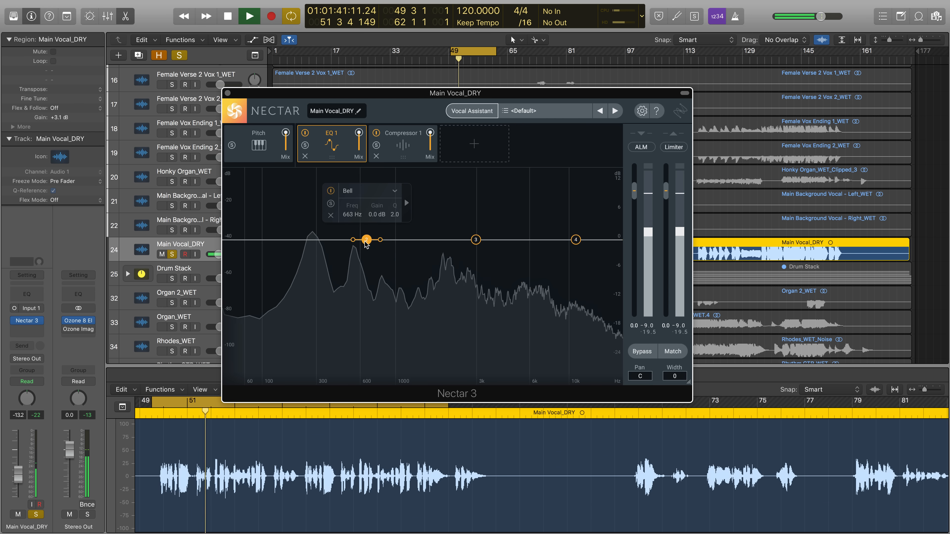
pyautogui.moveTo(366, 239); pyautogui.dragTo(362, 309)
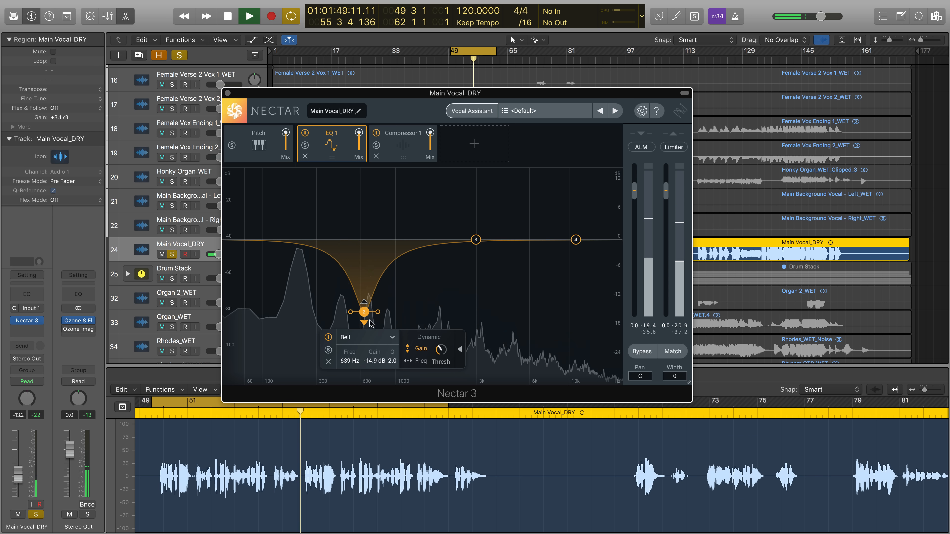
pyautogui.moveTo(363, 312); pyautogui.dragTo(342, 312)
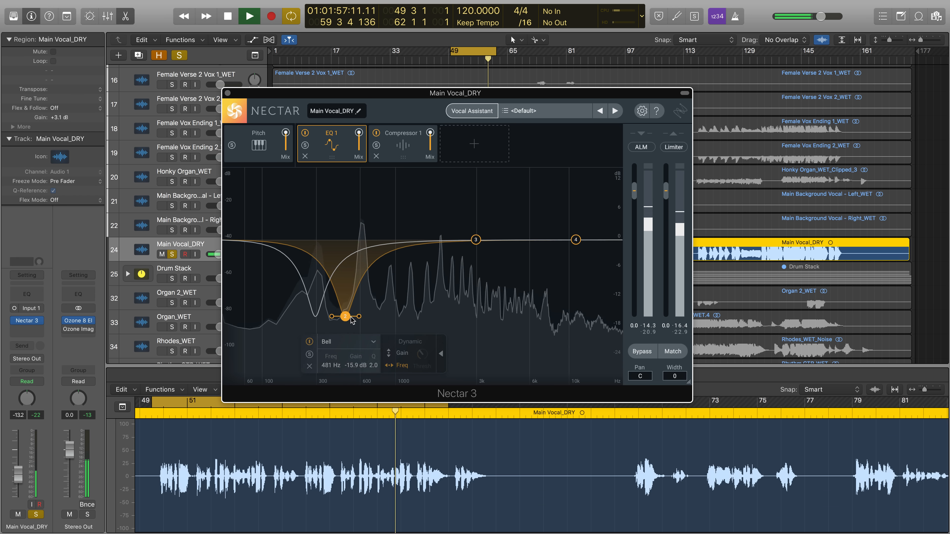
pyautogui.moveTo(345, 315); pyautogui.dragTo(372, 316)
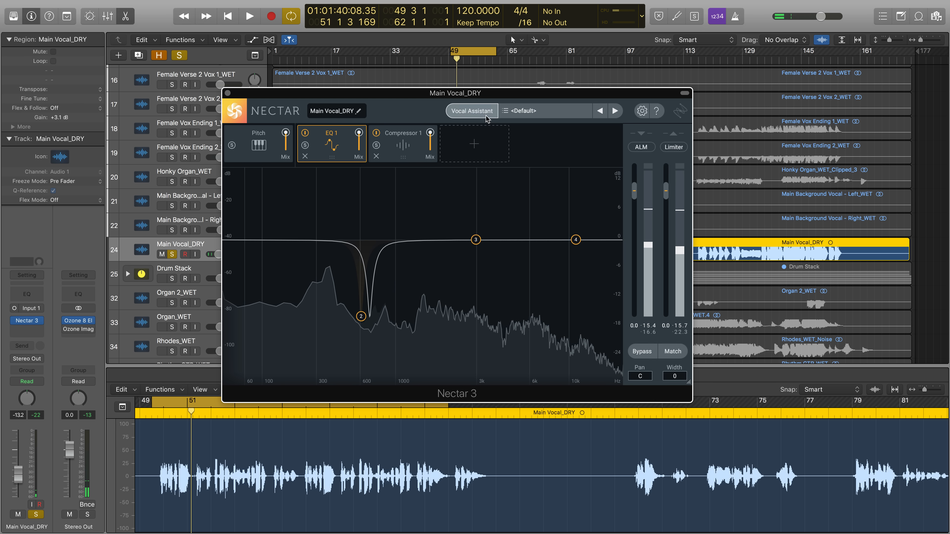
# Run Vocal Assistant in Assist mode and accept its suggested processing chain.
pyautogui.click(472, 110)
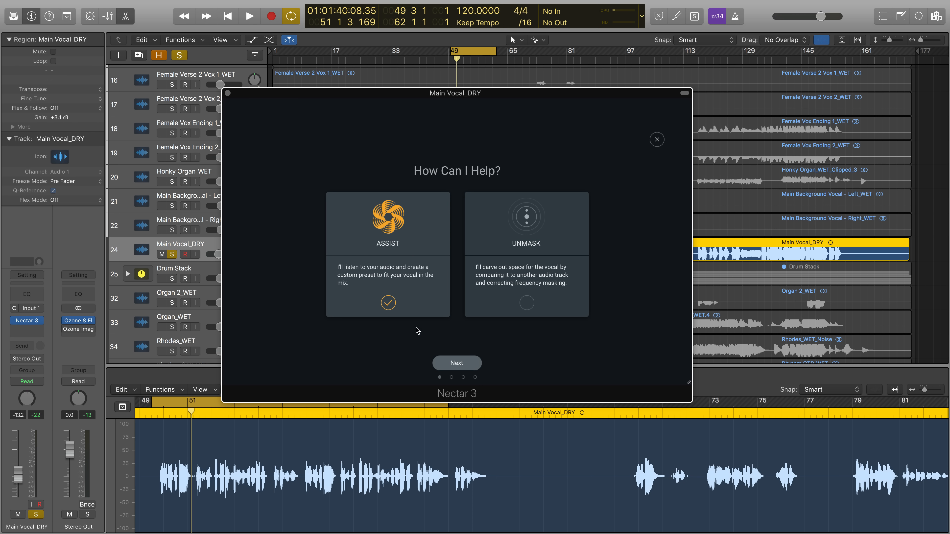
pyautogui.click(456, 362)
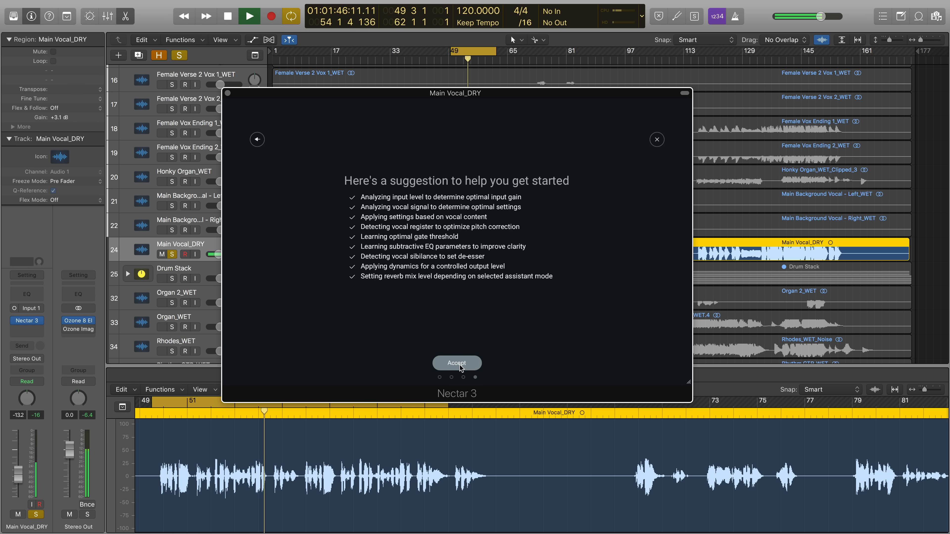
pyautogui.click(457, 362)
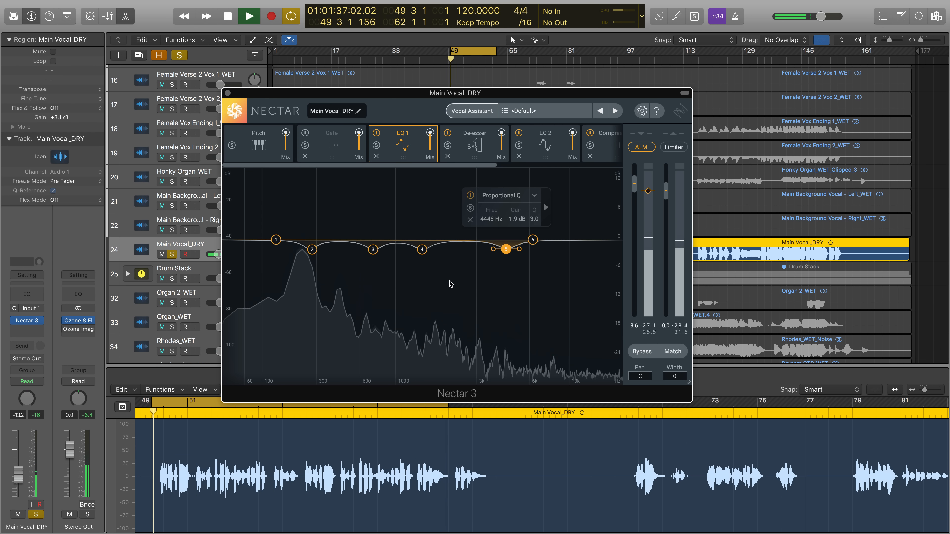
# Drag EQ 1 node 3 down to about -13.6 dB at 611 Hz and show its filter shapes.
pyautogui.moveTo(506, 249); pyautogui.dragTo(365, 250)
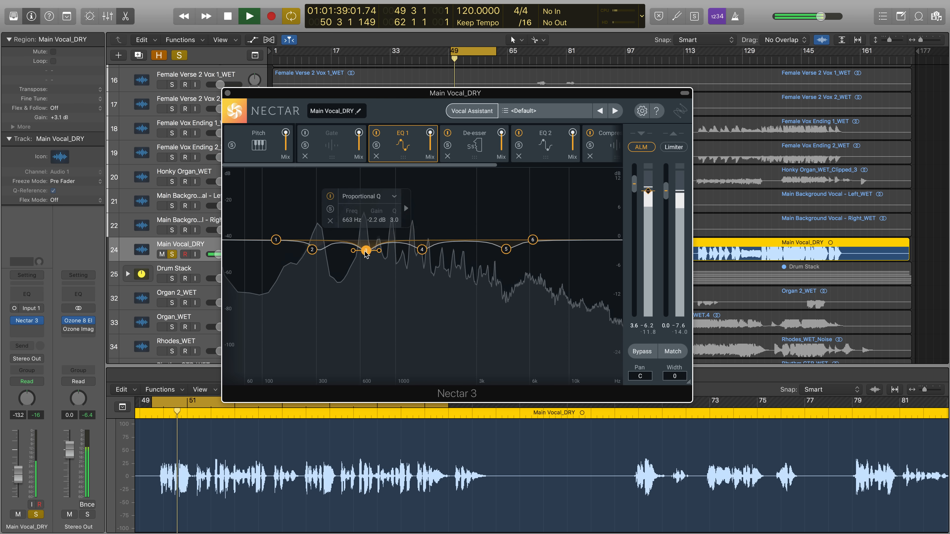
pyautogui.moveTo(366, 249); pyautogui.dragTo(358, 305)
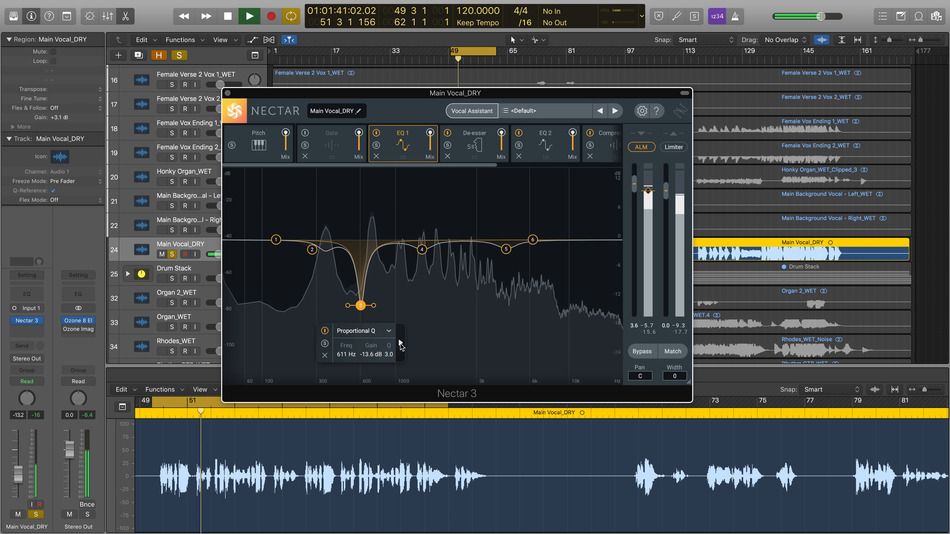
pyautogui.click(400, 345)
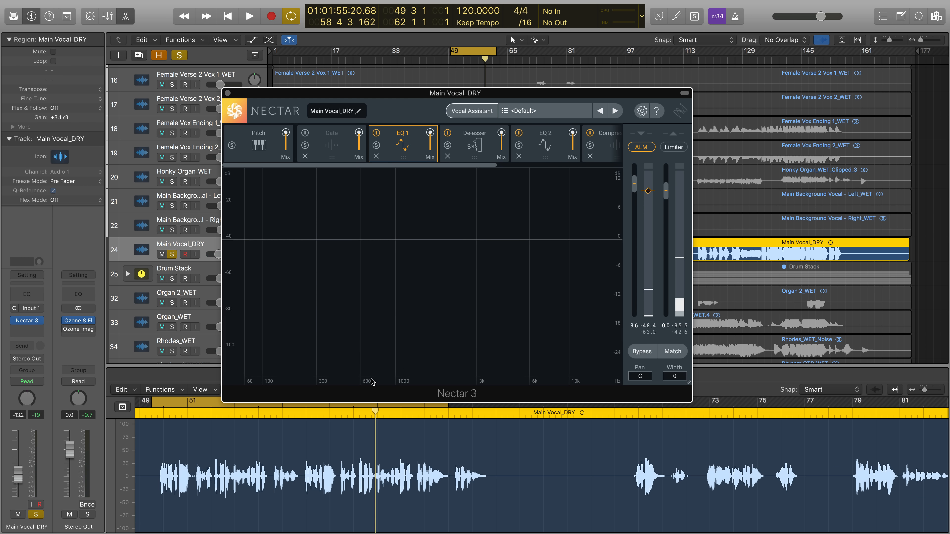
# During playback, turn on Dynamic Freq for the 1.9 dB bell boost at 194 Hz.
pyautogui.click(248, 16)
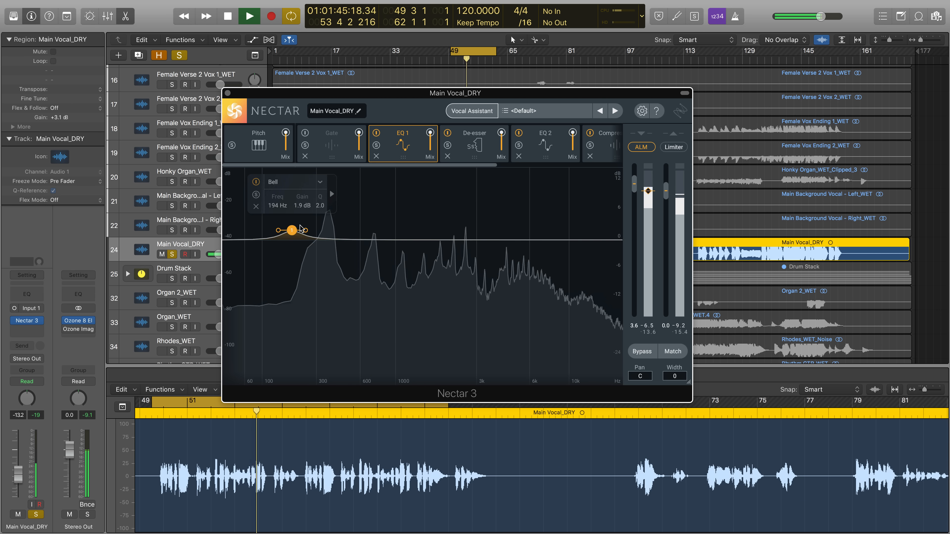
pyautogui.click(331, 194)
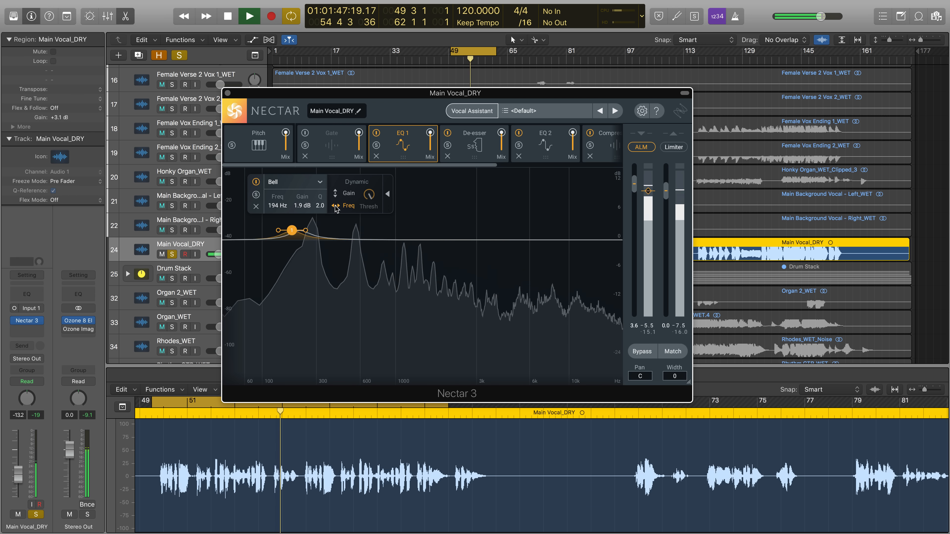